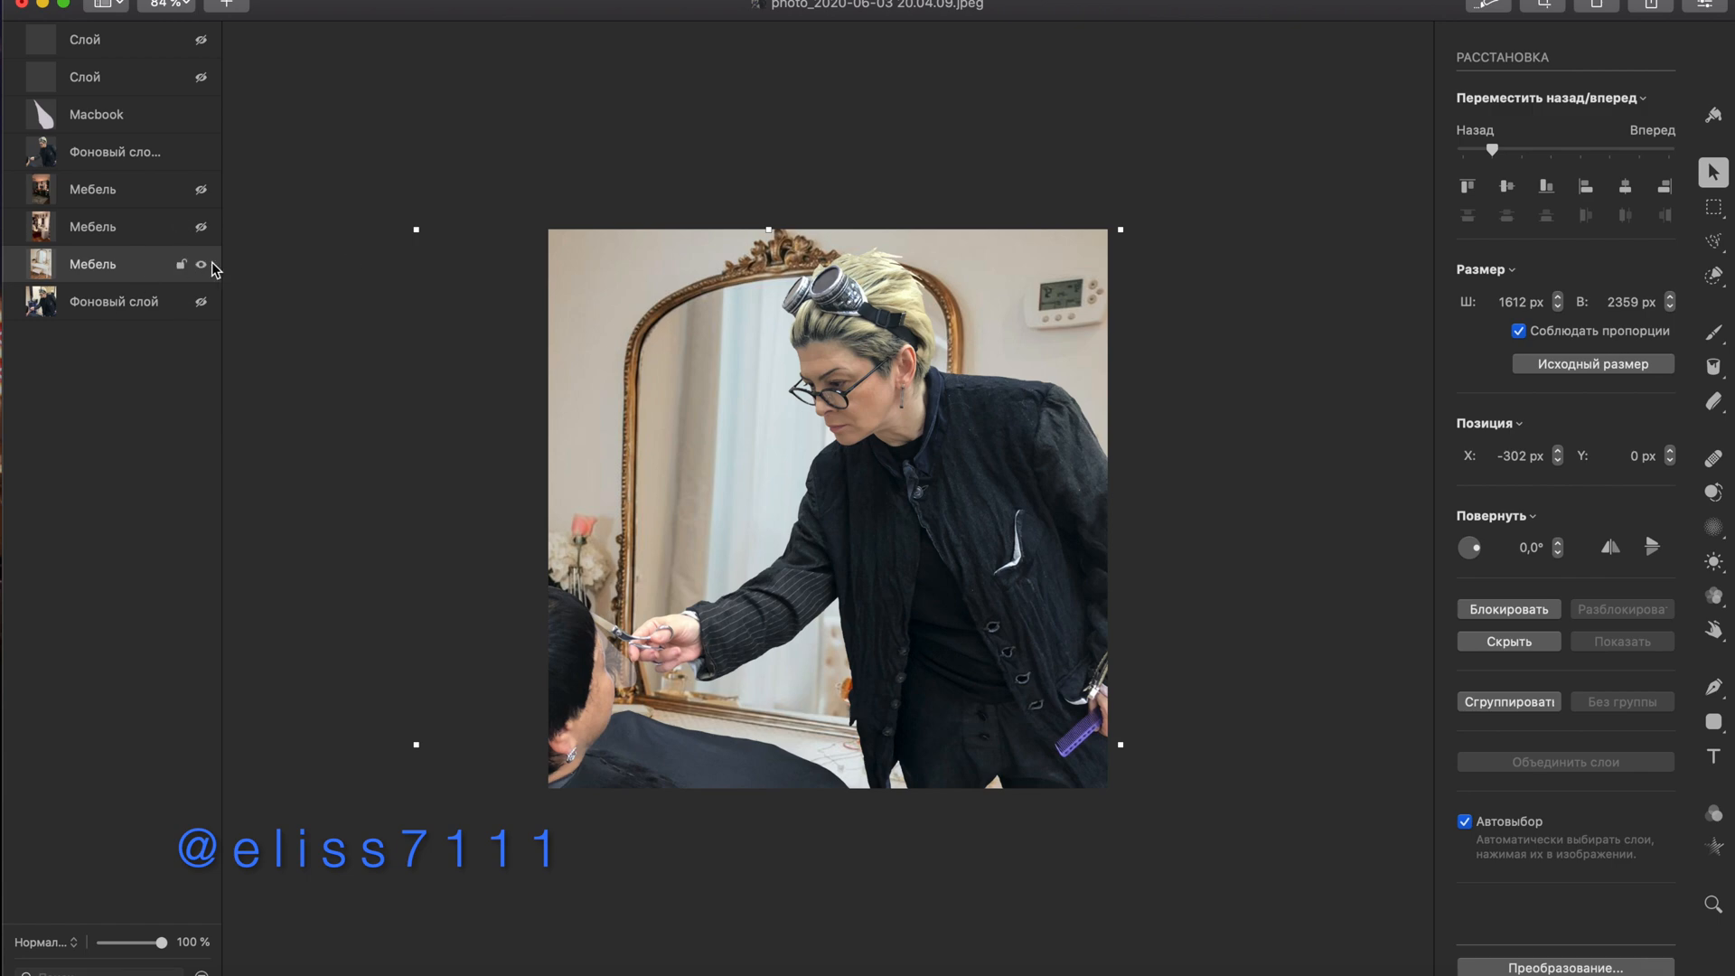
- Select the stylist layer to prepare erasing the light jacket-edge fringe with an 8 px eraser
{"action": "left_click", "coordinate": [1711, 400]}
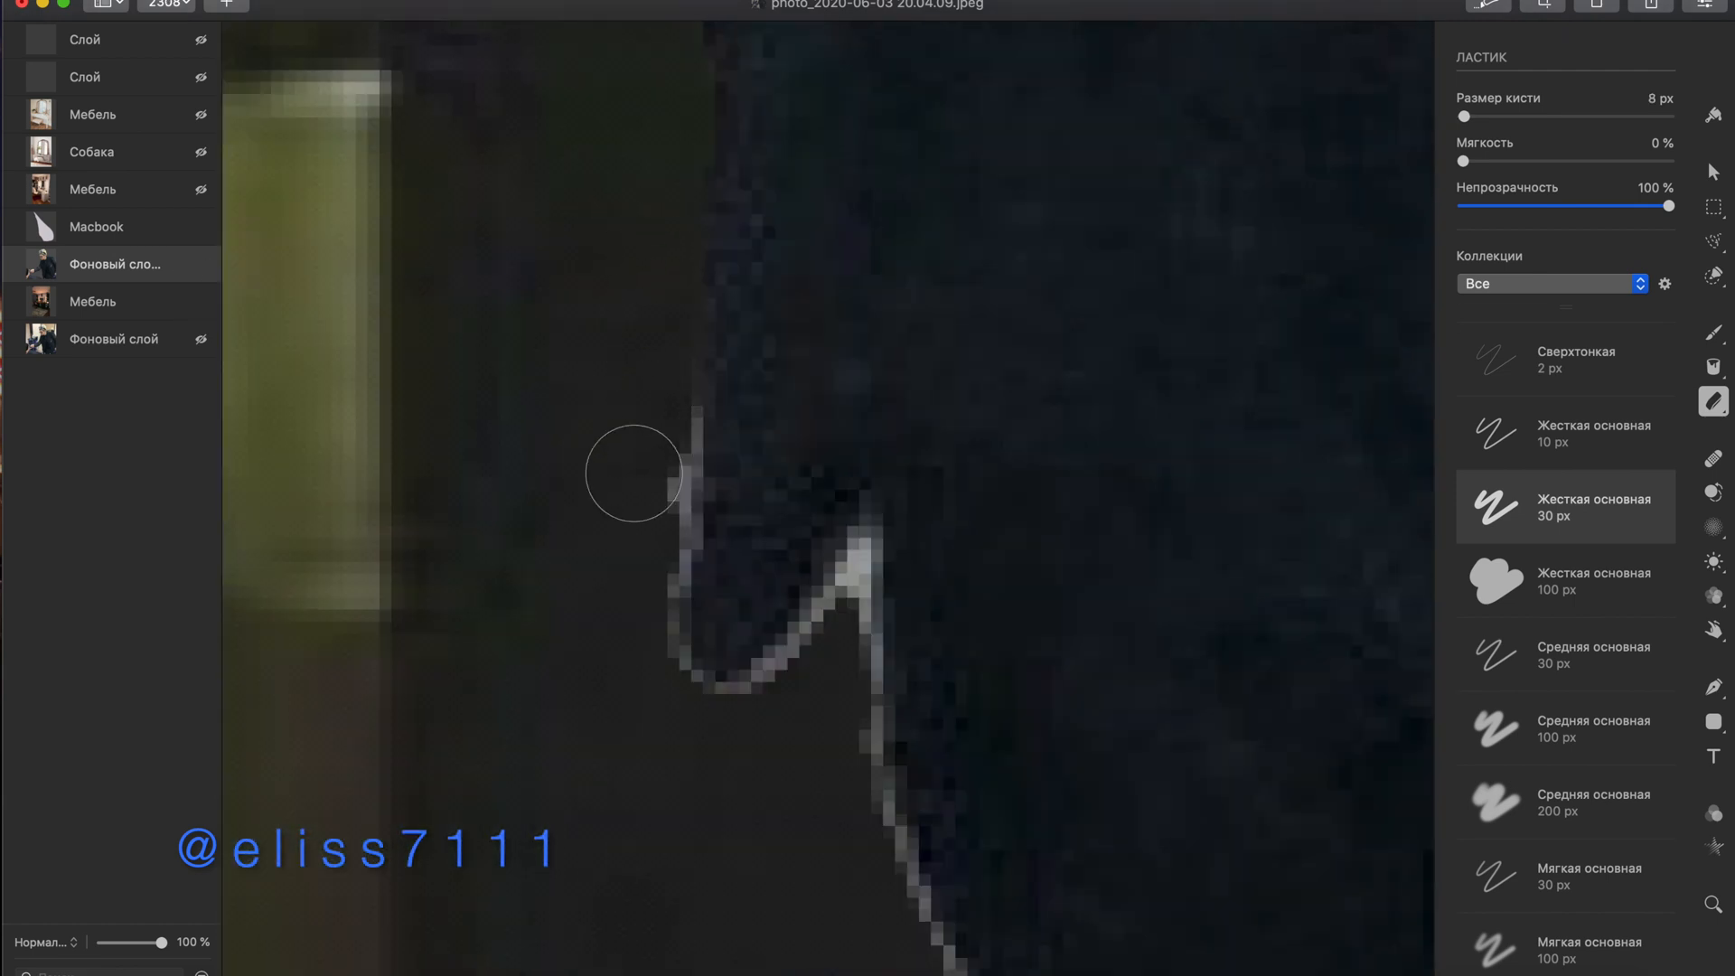
- Switch to the Clone Stamp at 22% size, 50% softness to blend the bright hem strip
{"action": "left_click", "coordinate": [1711, 494]}
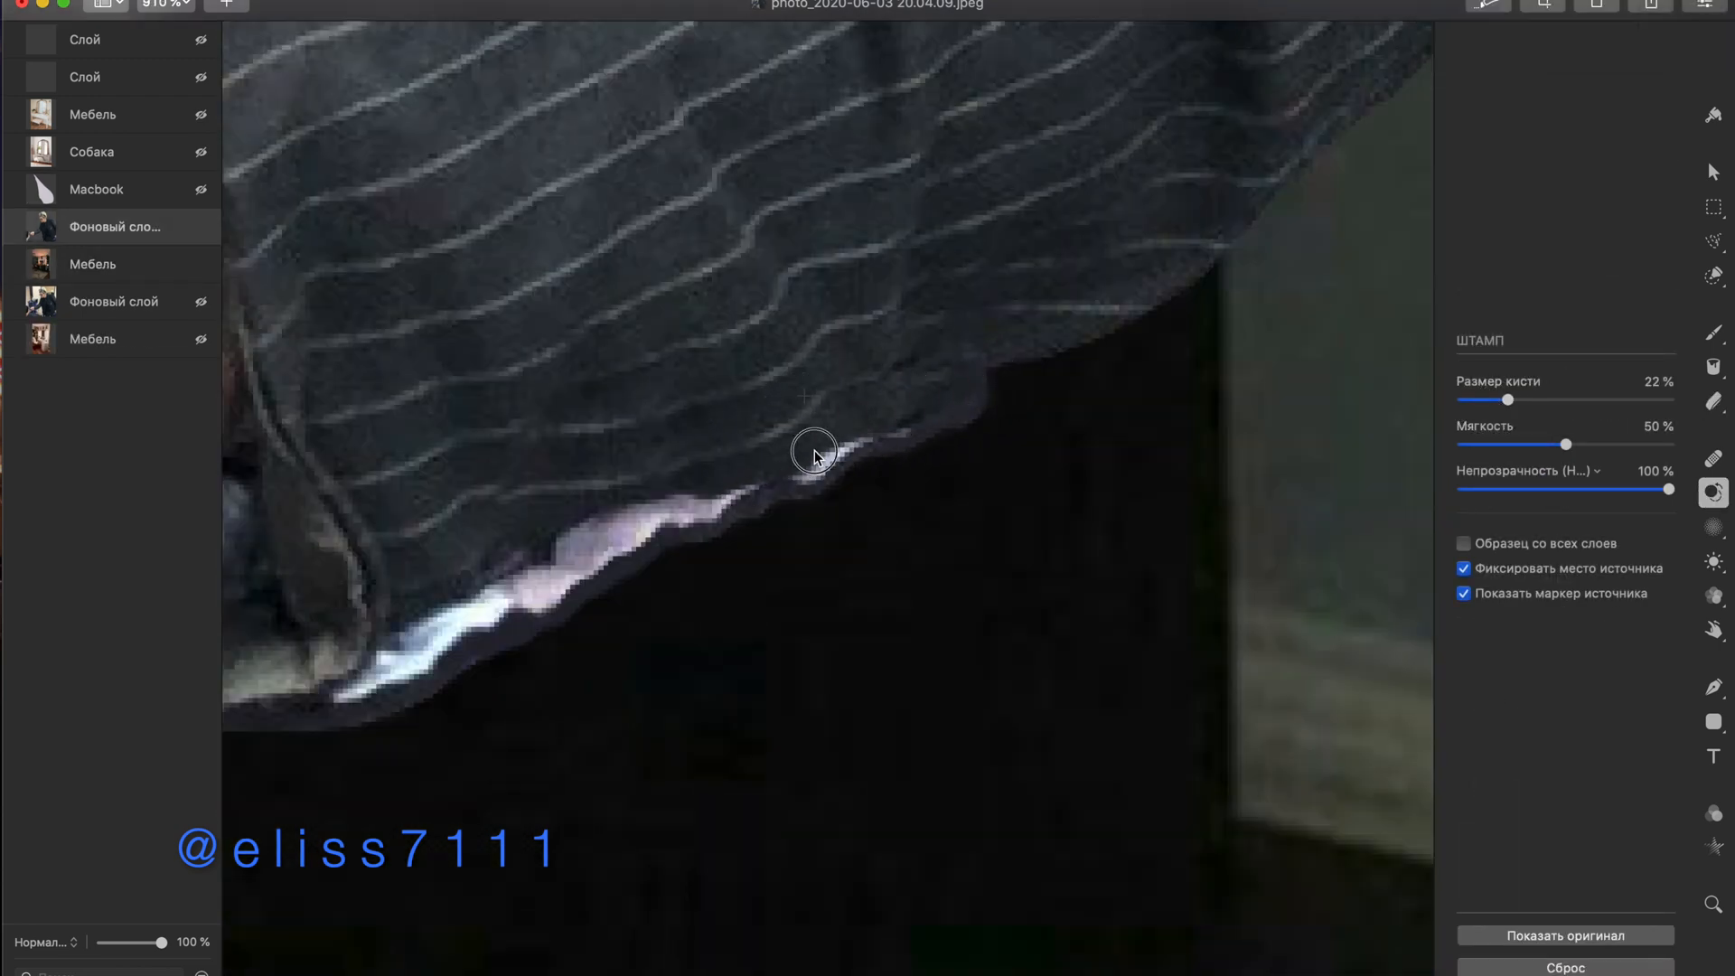
{"action": "left_click", "coordinate": [1711, 400]}
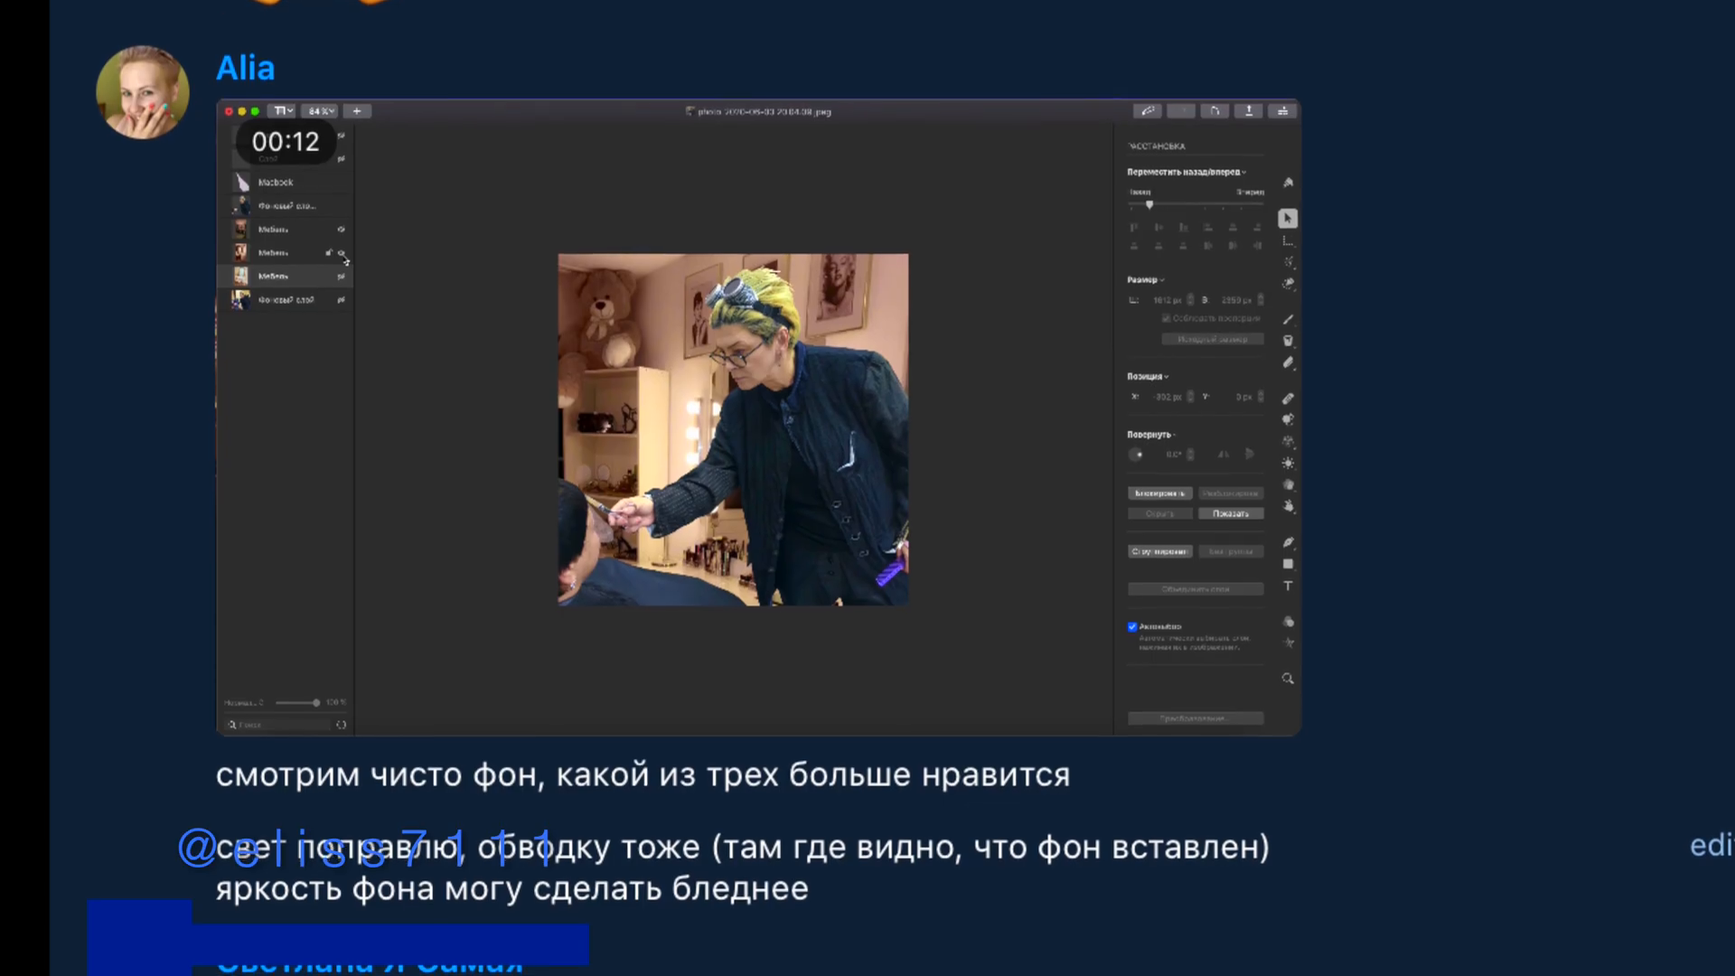
{"action": "scroll", "scroll_direction": "down", "scroll_amount": 3}
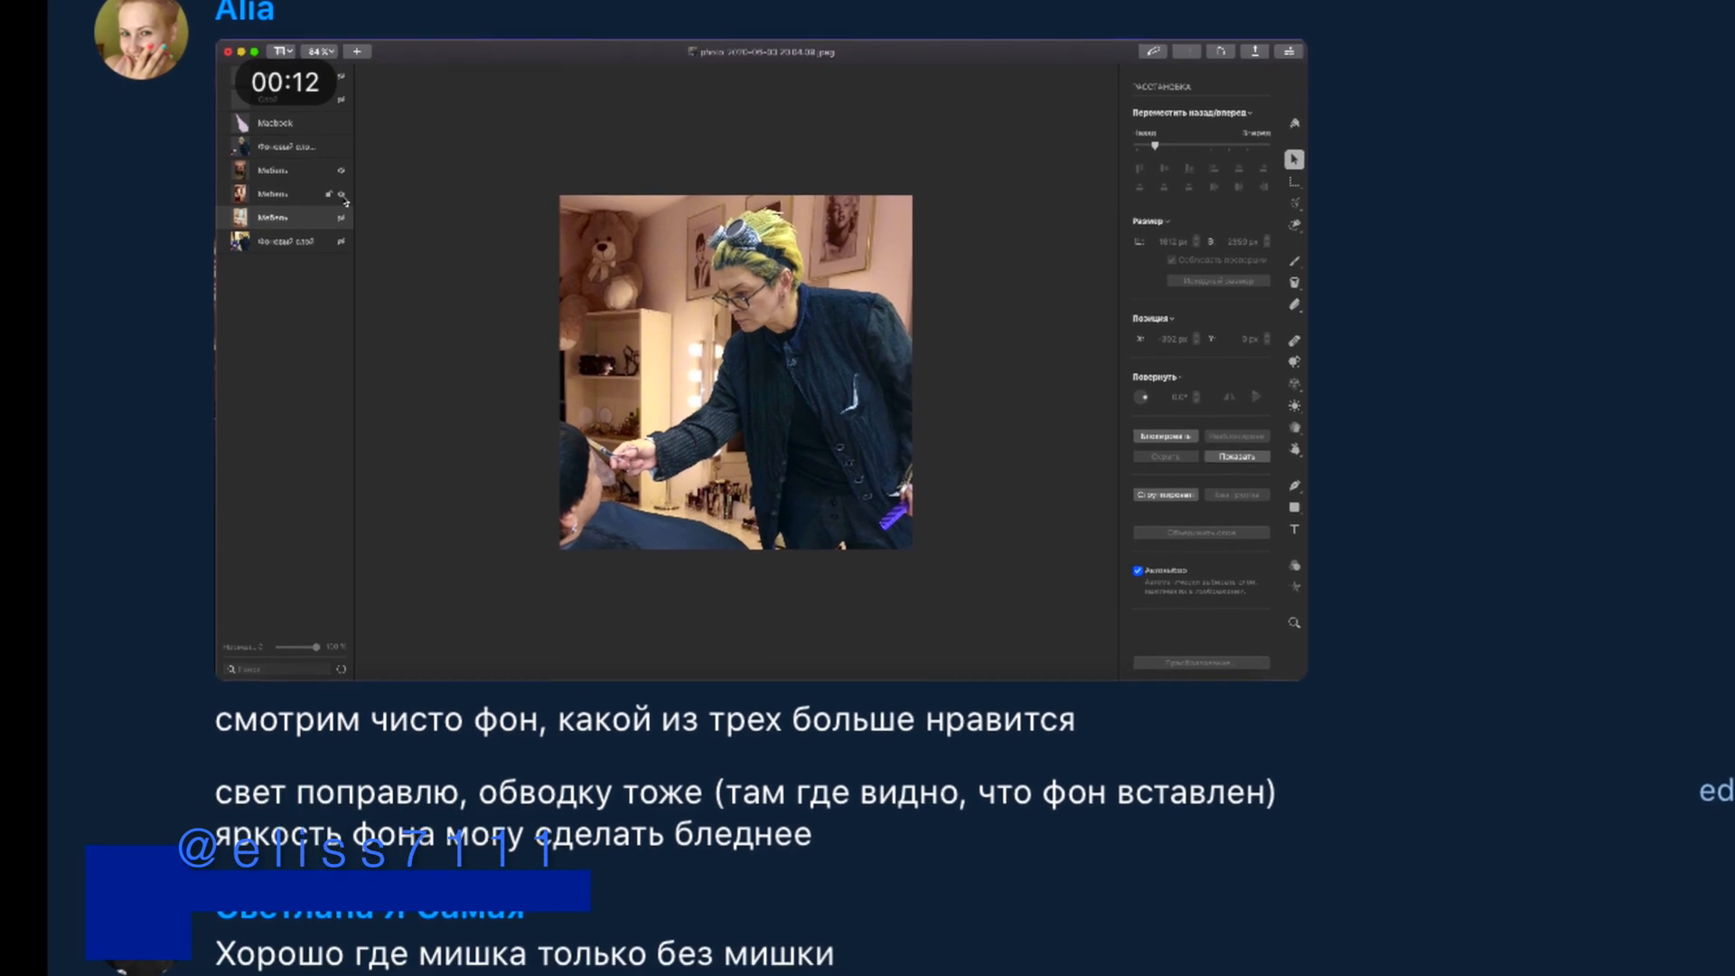
{"action": "scroll", "scroll_direction": "down", "scroll_amount": 3}
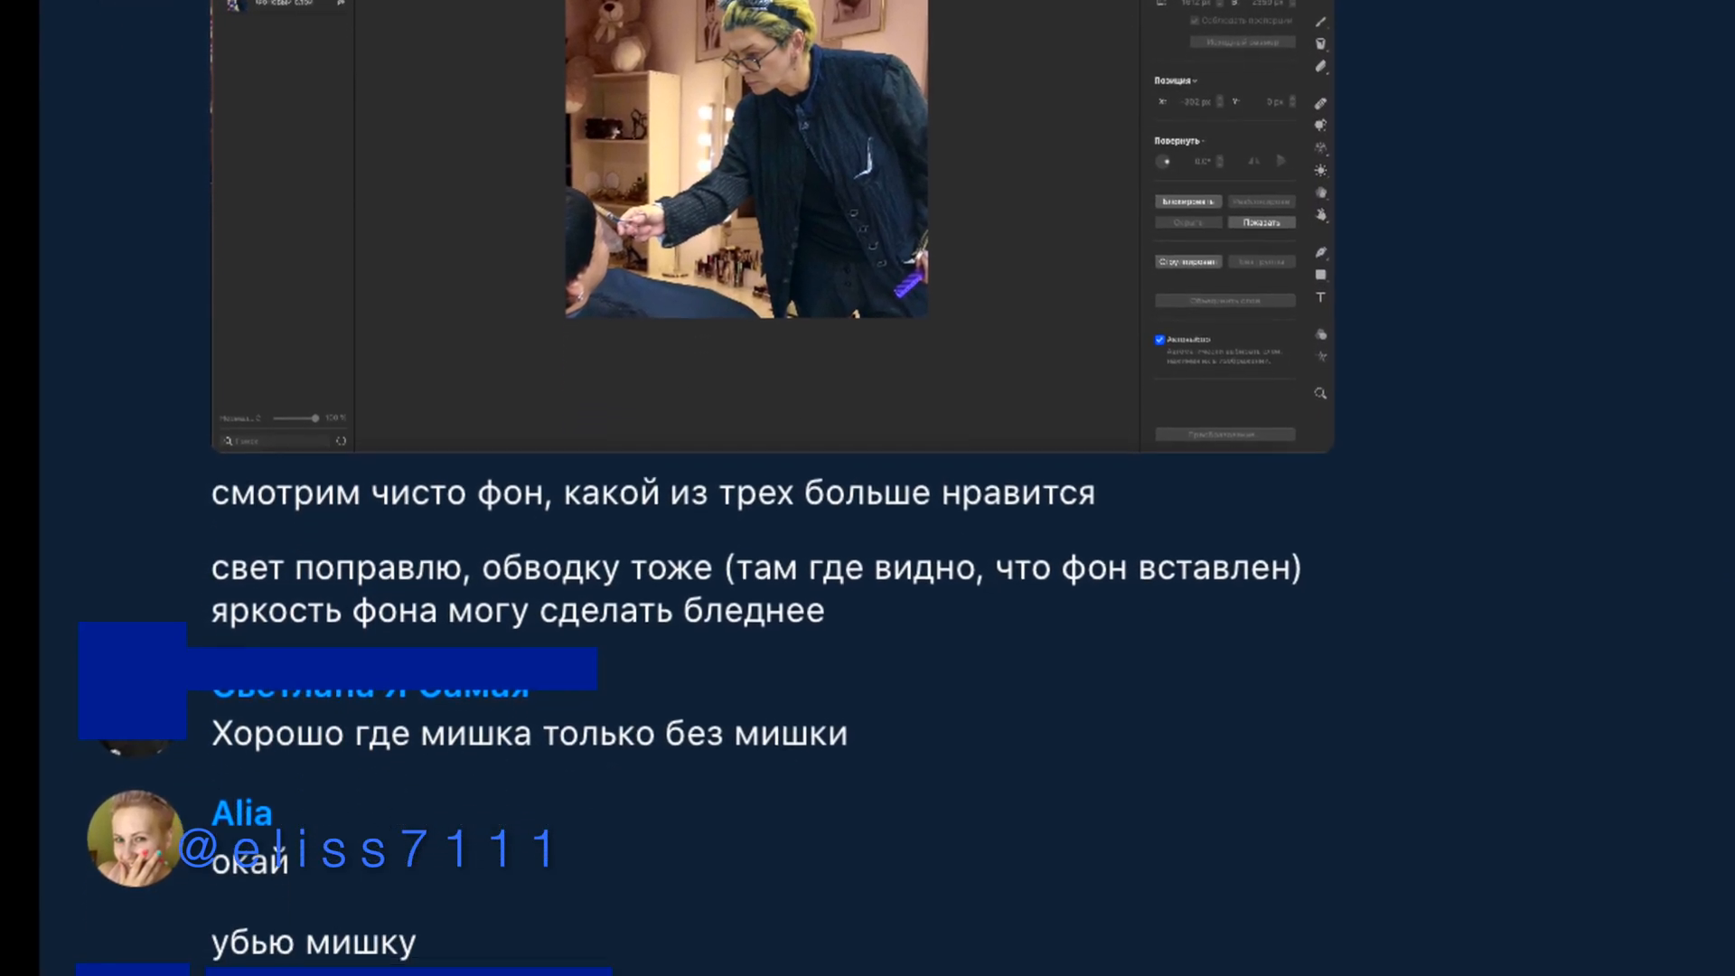
{"action": "scroll", "scroll_direction": "down", "scroll_amount": 3}
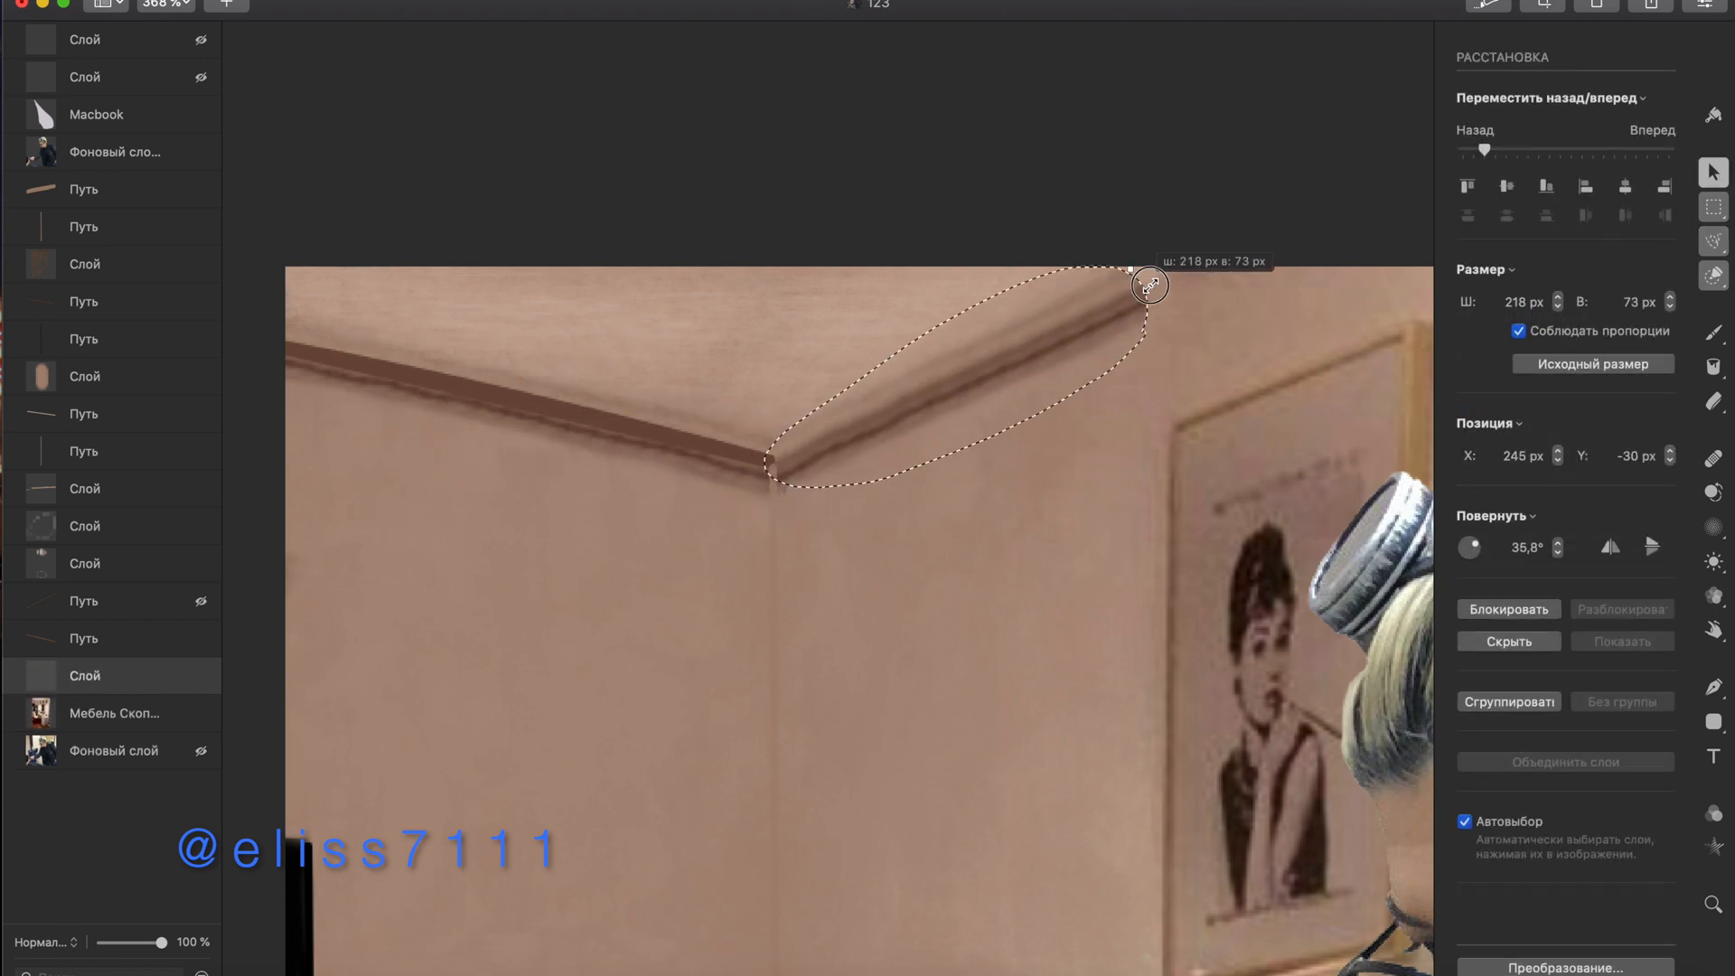
- Hide the room background layer so the stylist cut-out sits over transparency
{"action": "left_click", "coordinate": [1711, 492]}
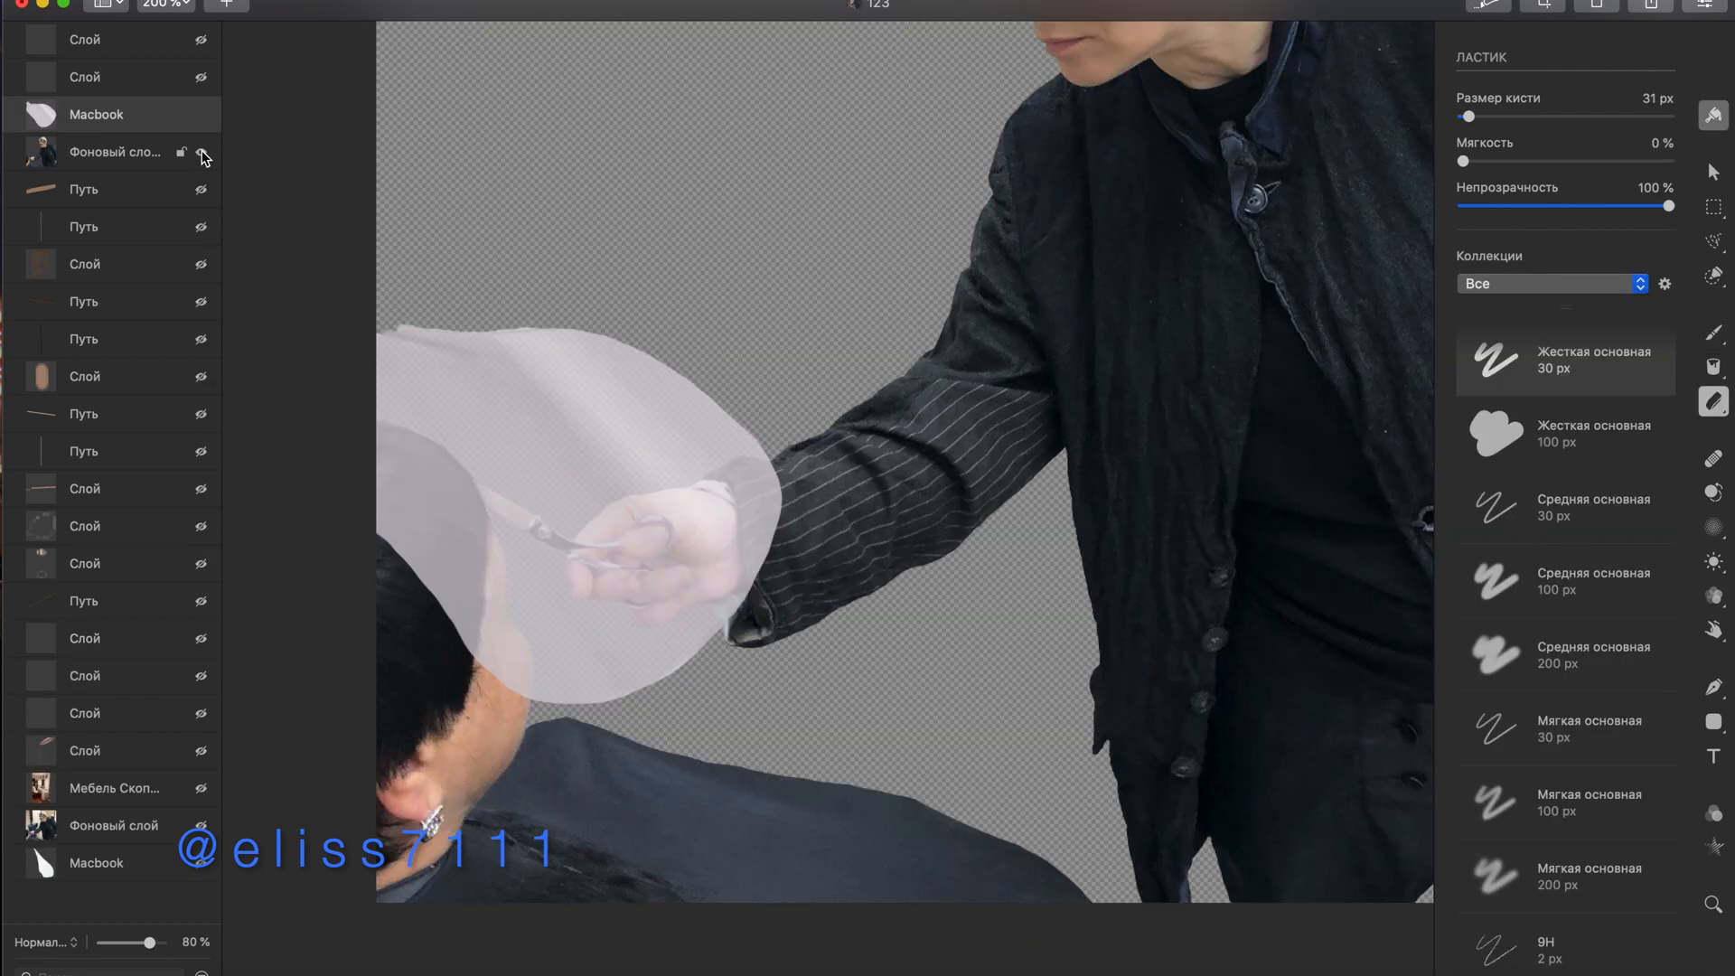
- Select the Macbook overlay layer and refit it over the client's head beneath the scissors
{"action": "left_click", "coordinate": [1711, 171]}
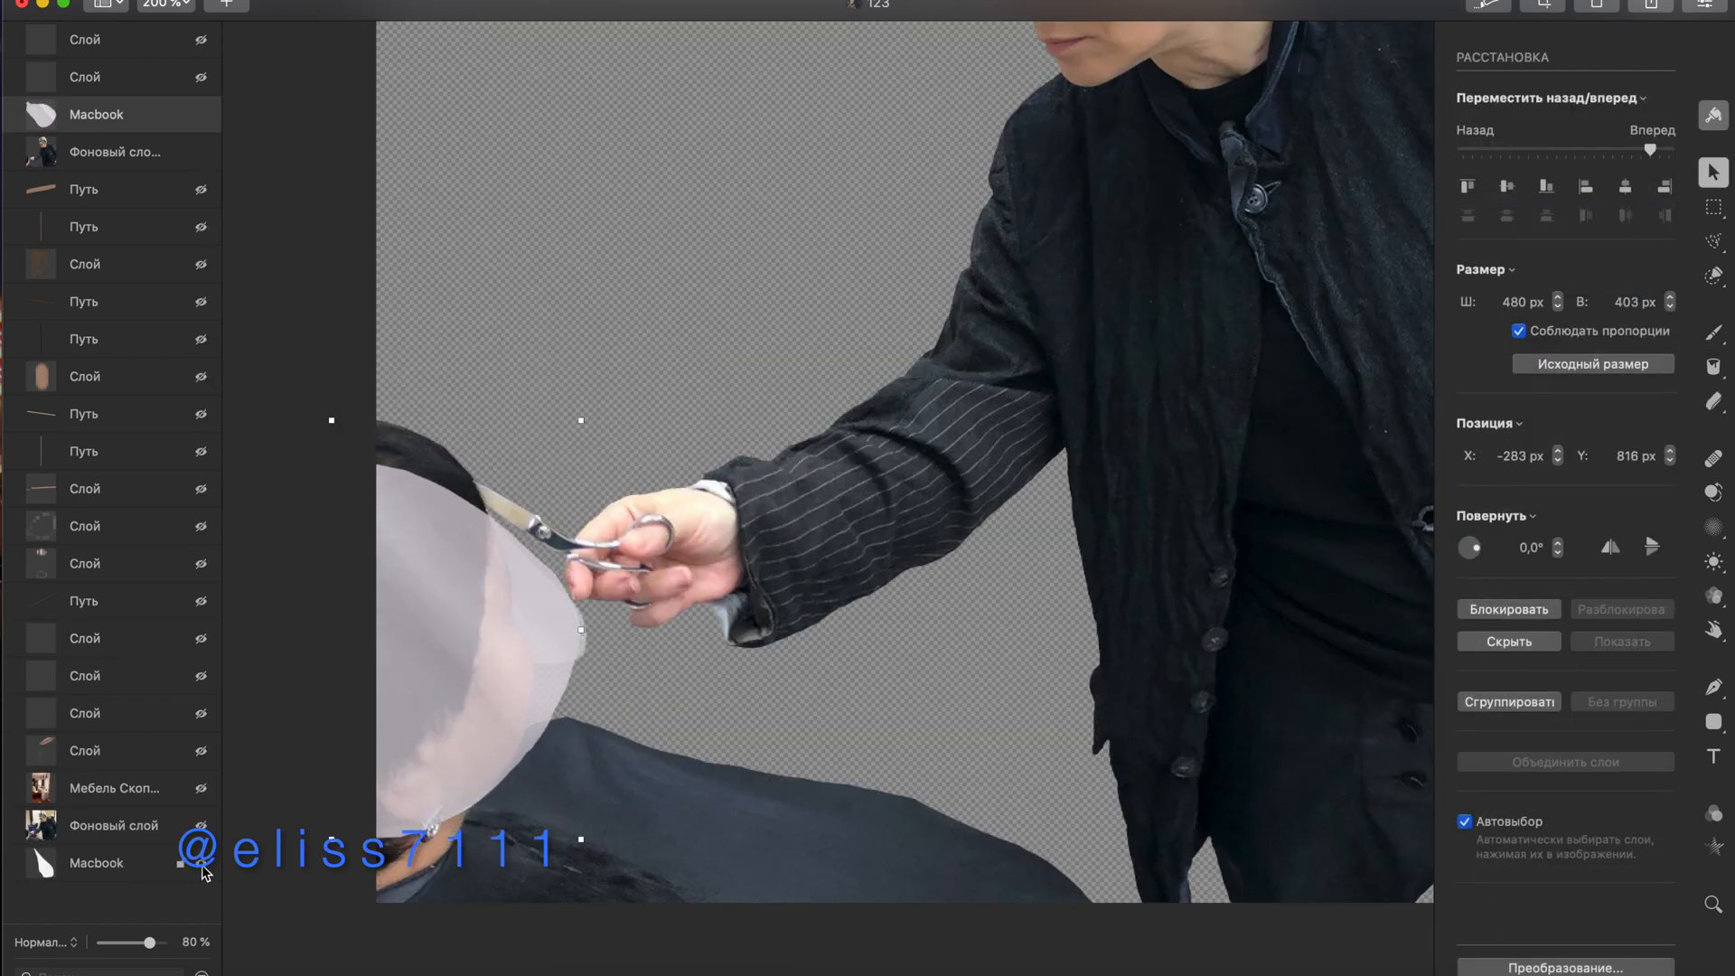
{"action": "left_click", "coordinate": [1713, 401]}
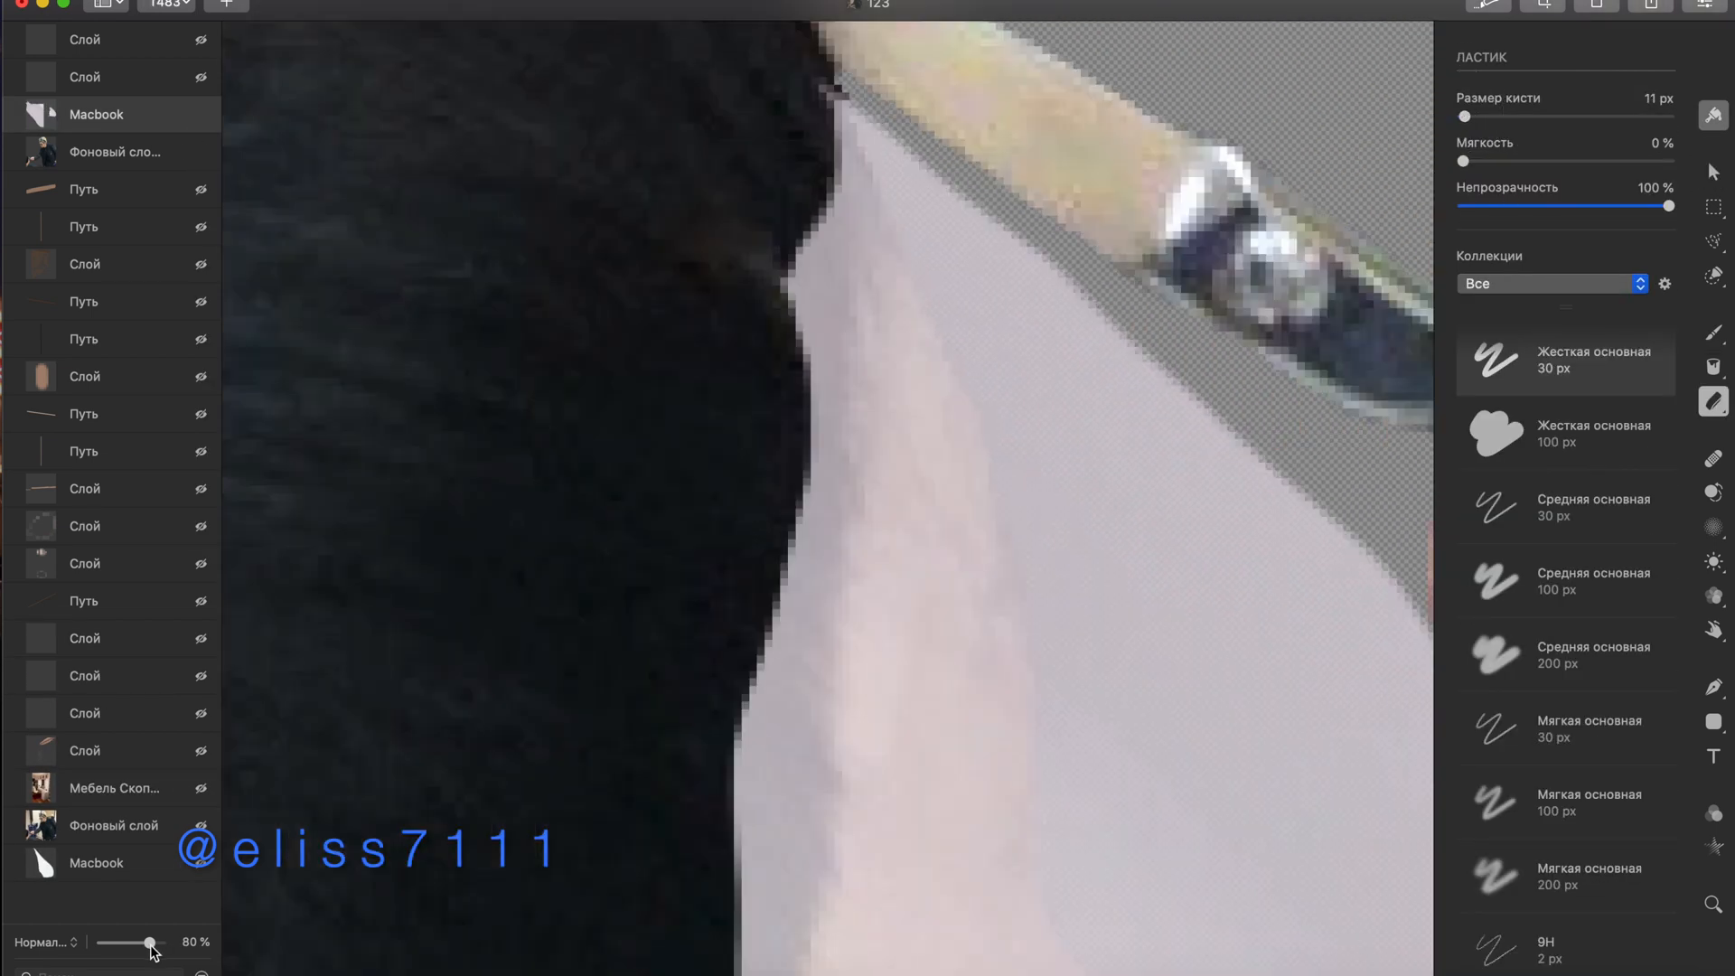